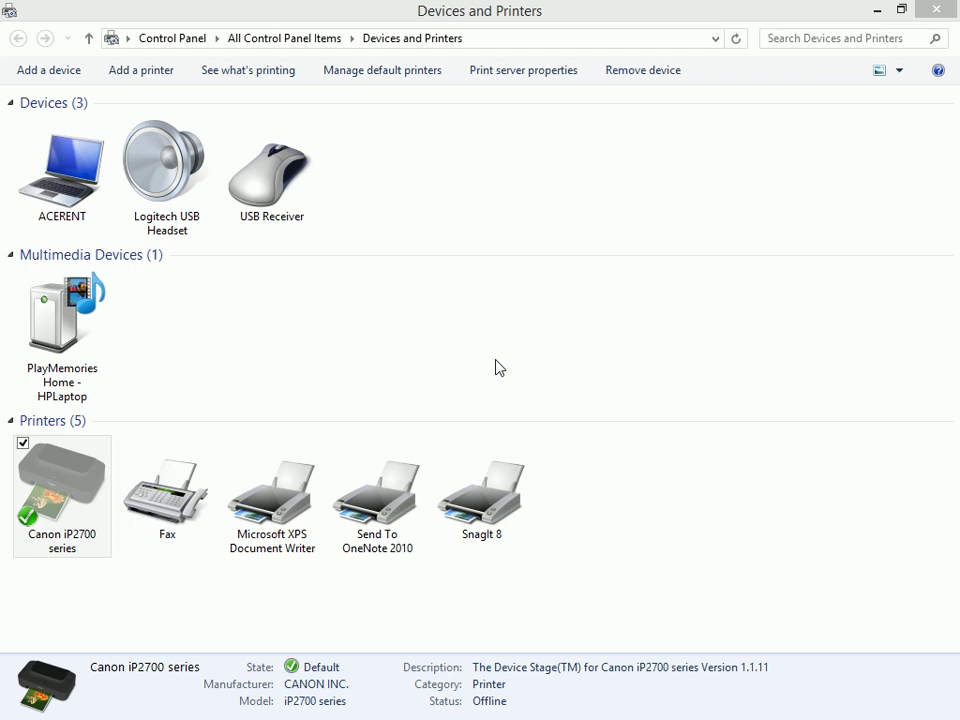
mouse_move(505, 329)
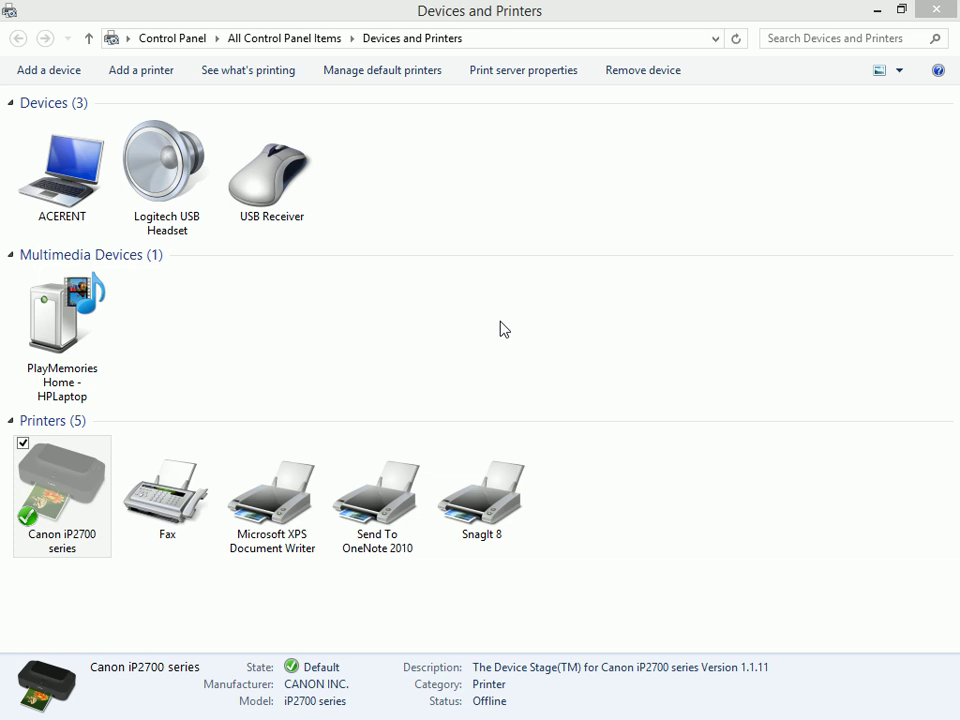
mouse_move(495, 288)
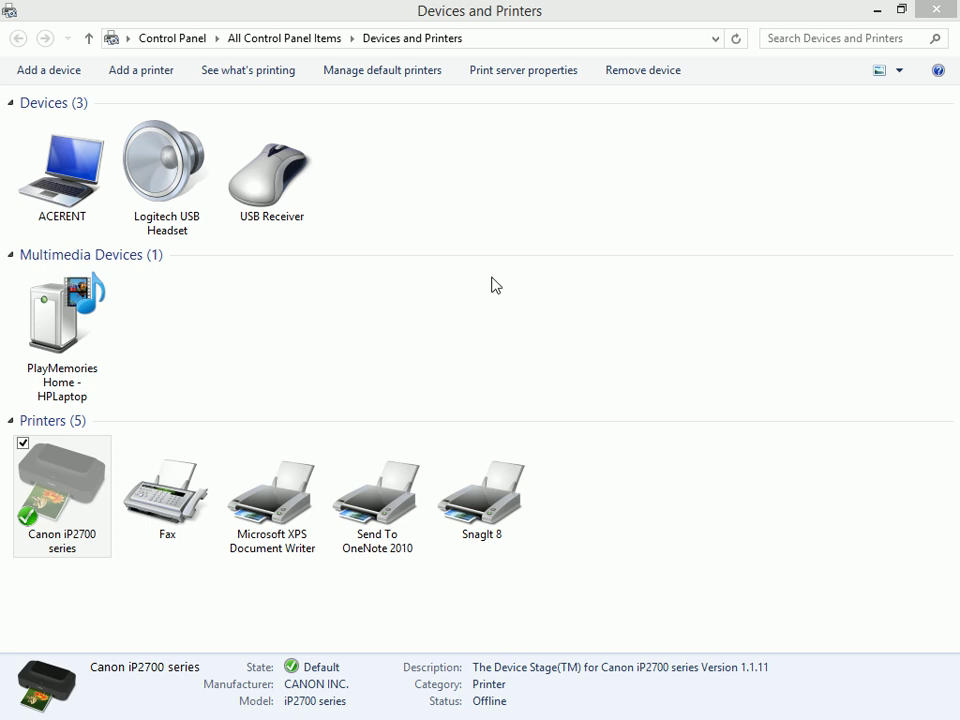
mouse_move(509, 278)
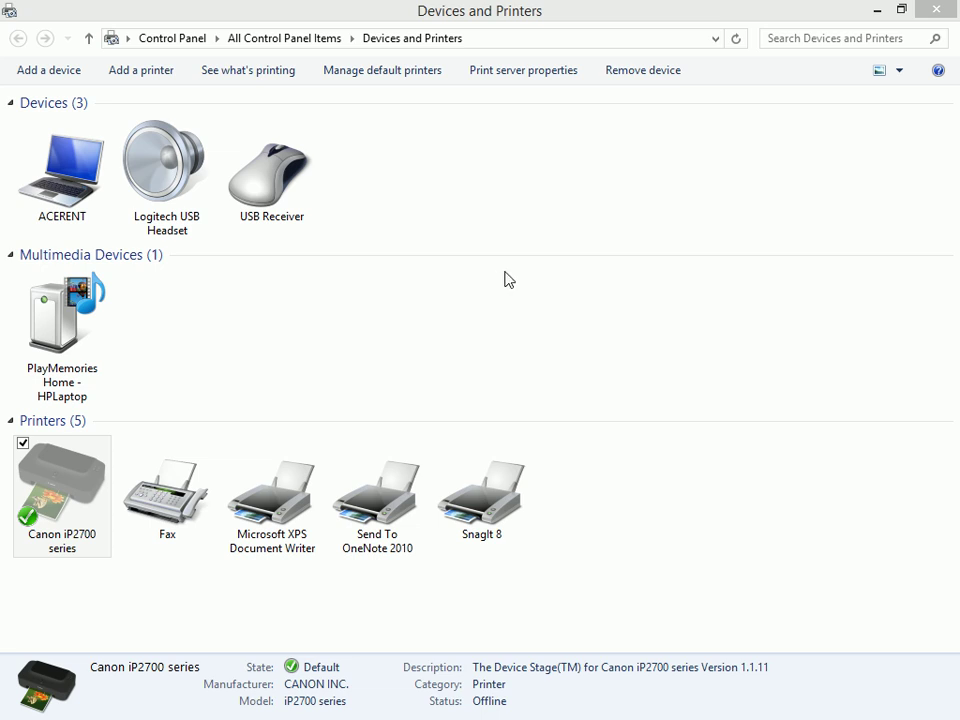
mouse_move(519, 279)
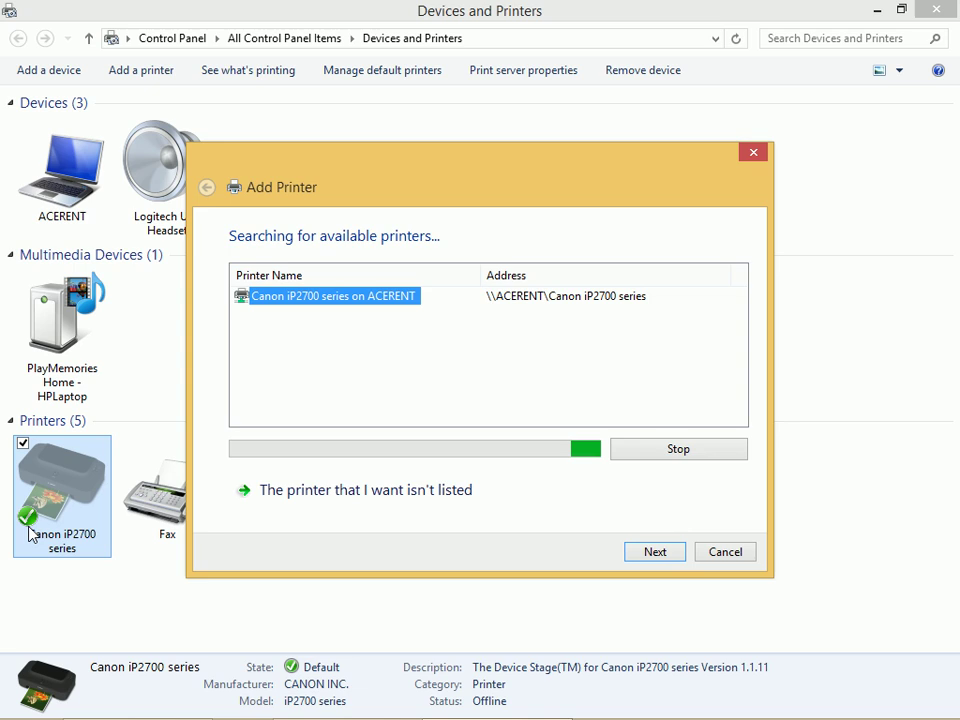
mouse_move(70, 598)
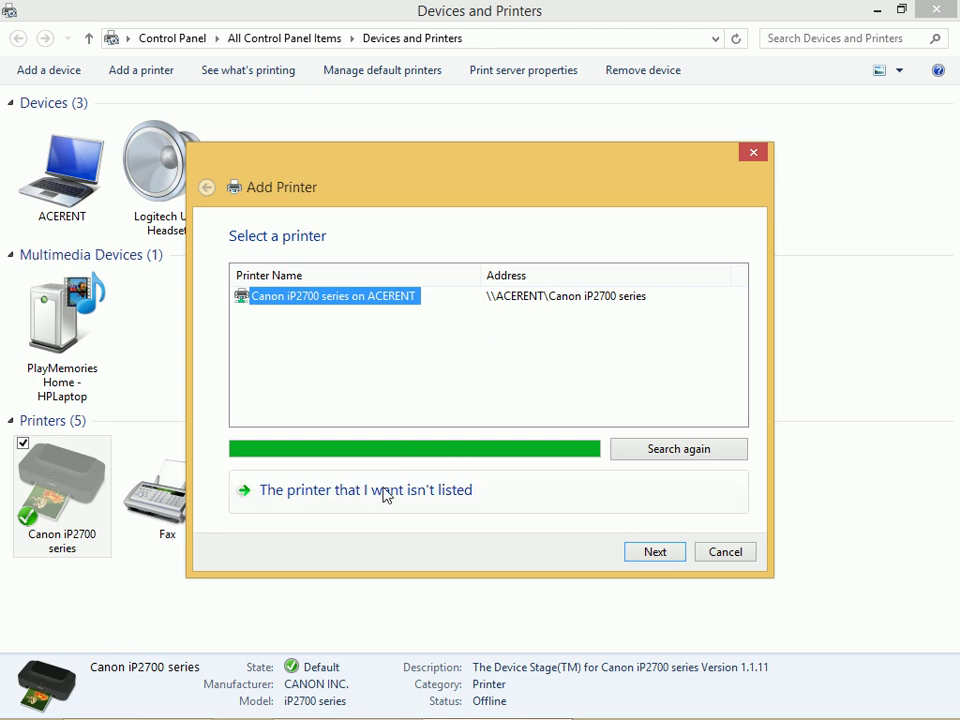
- Choose 'The printer that I want isn't listed' after the printer search
left_click(366, 490)
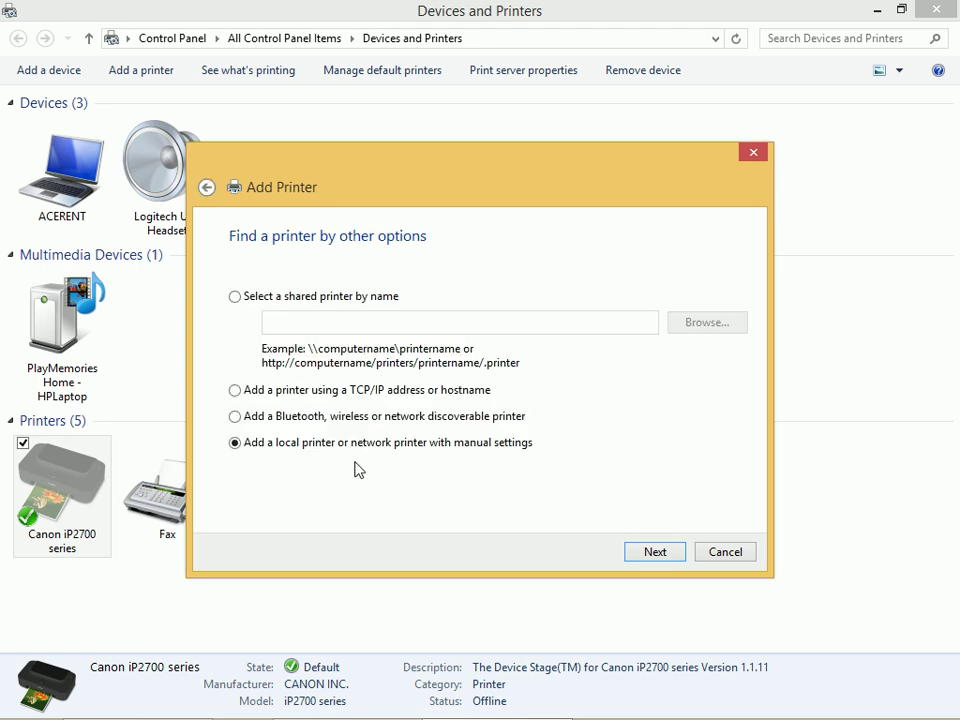
- Add the shared printer by name using the path \\gateway\ and continue
left_click(235, 296)
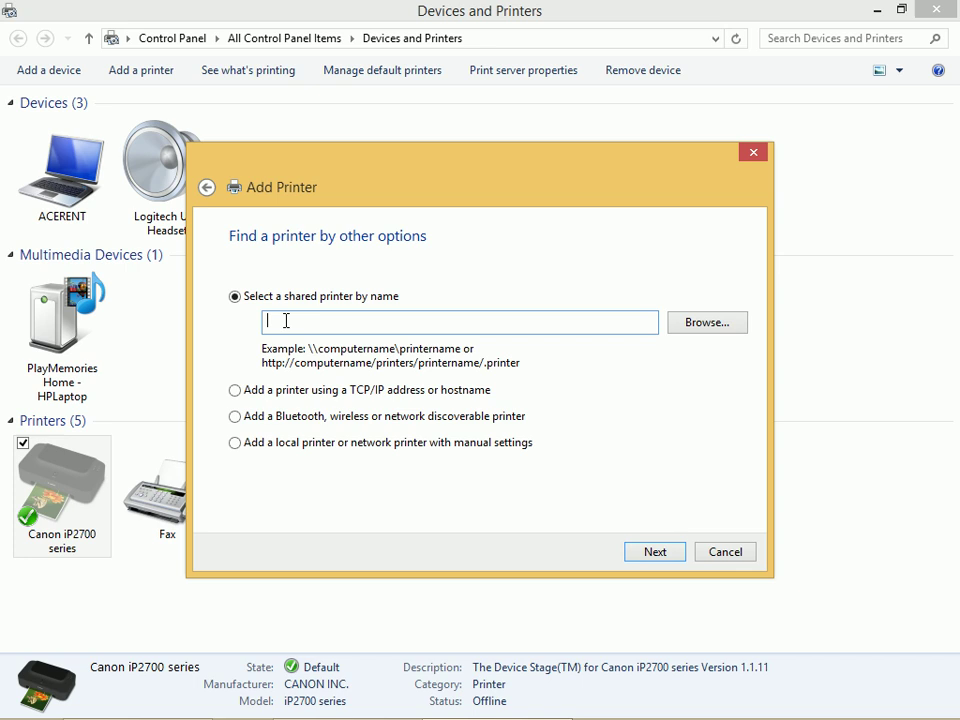
type("\\\\")
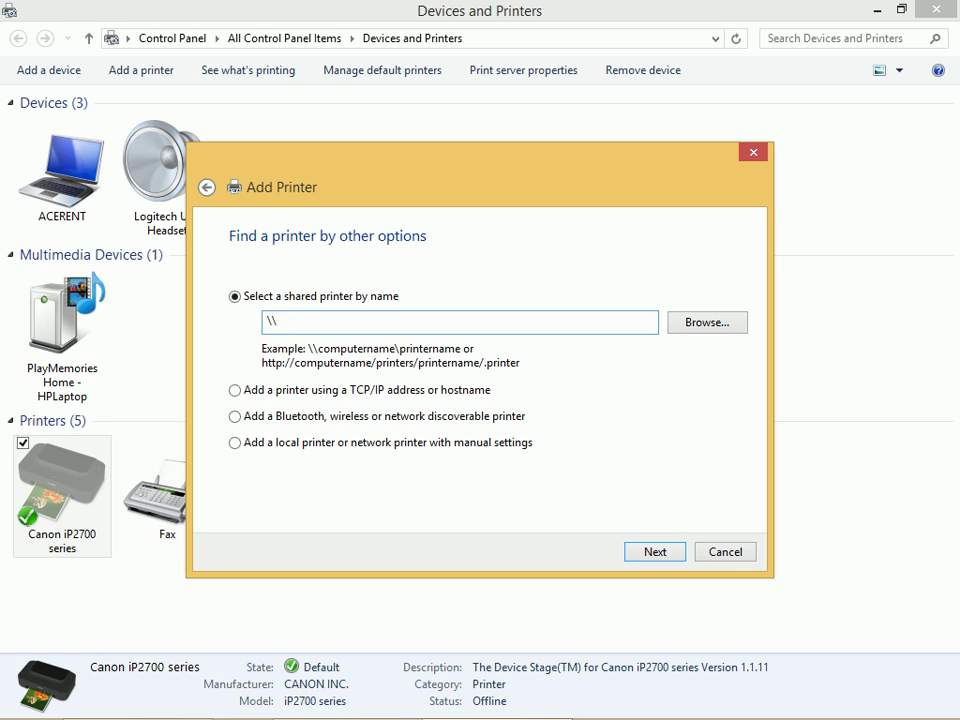
type("gatewa")
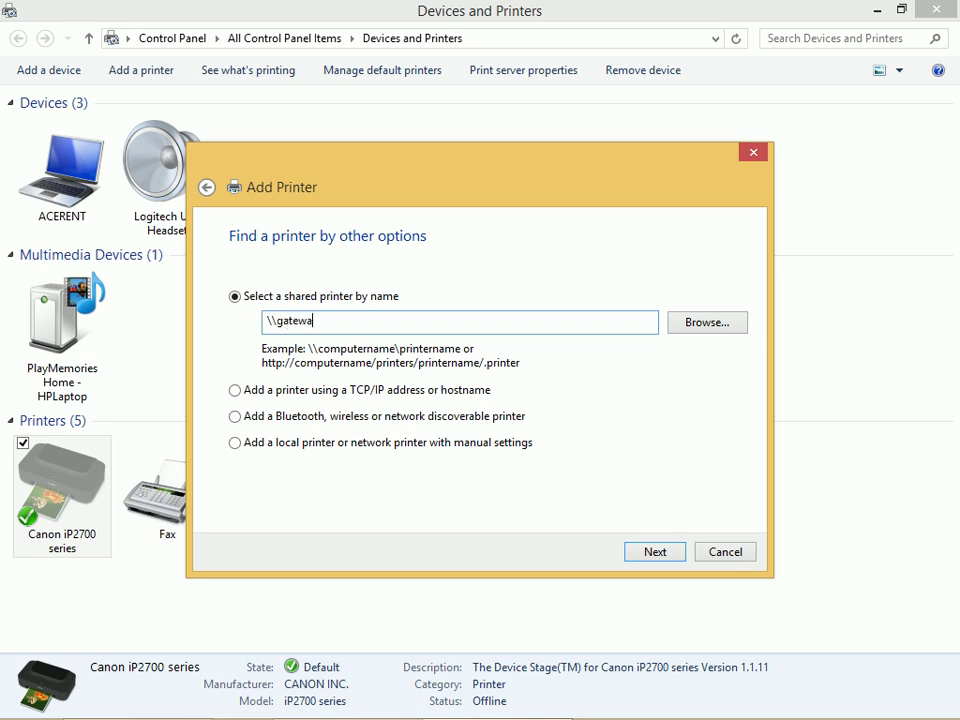
type("y")
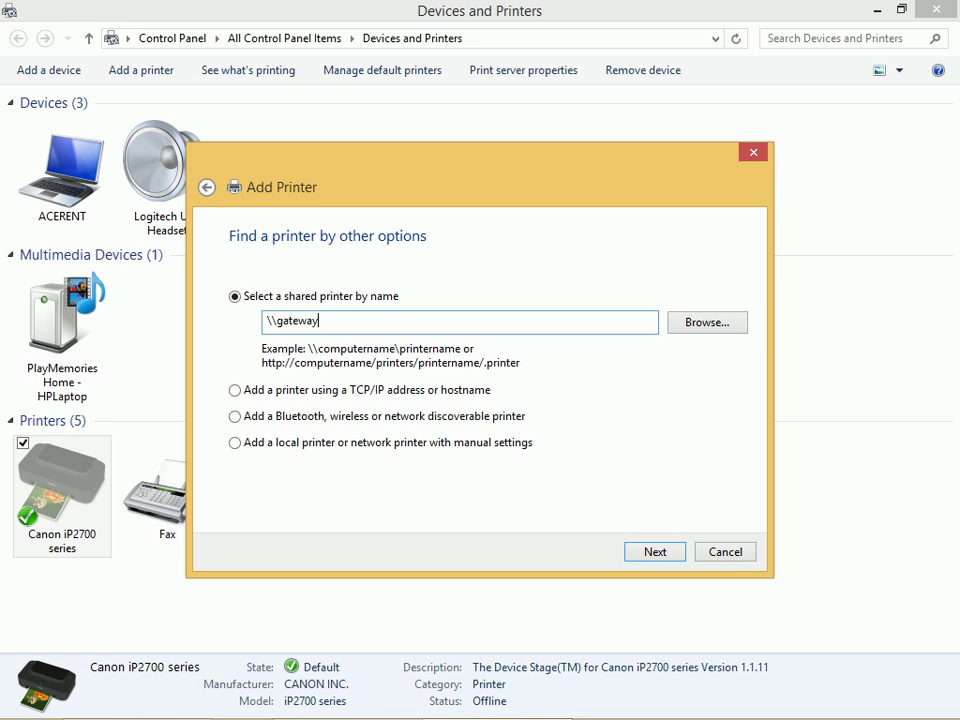
type("\\Canon iP2700 series")
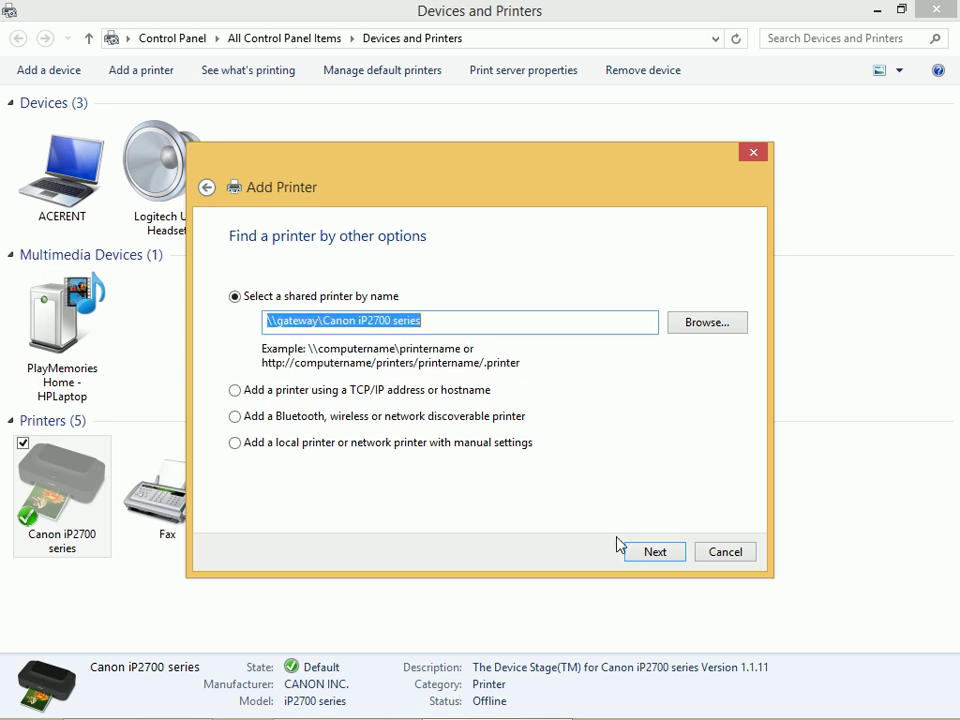
left_click(654, 551)
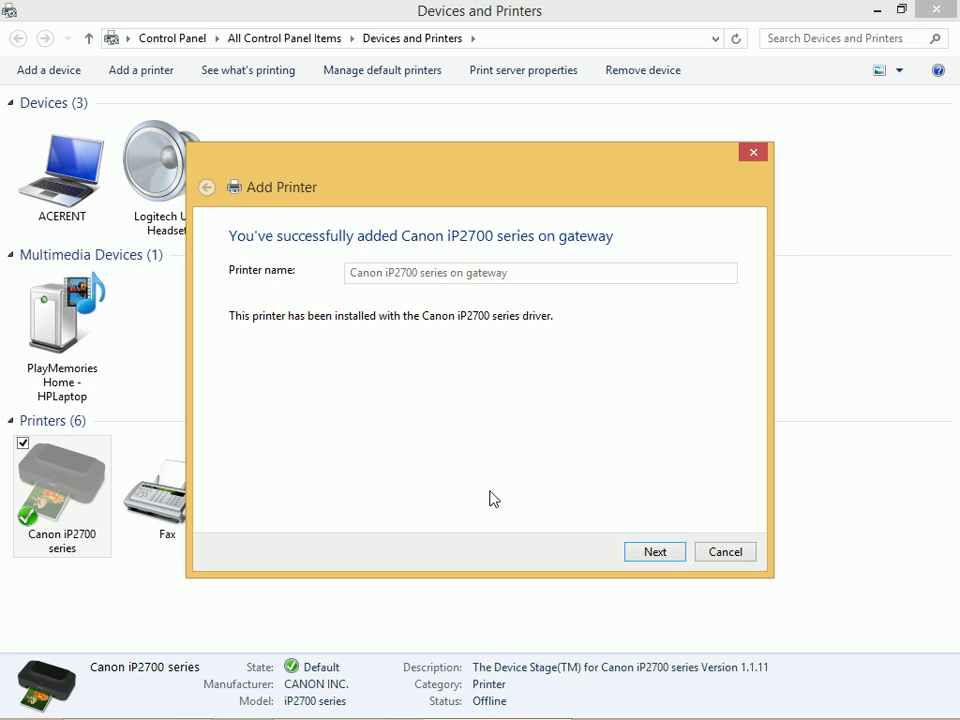
mouse_move(328, 351)
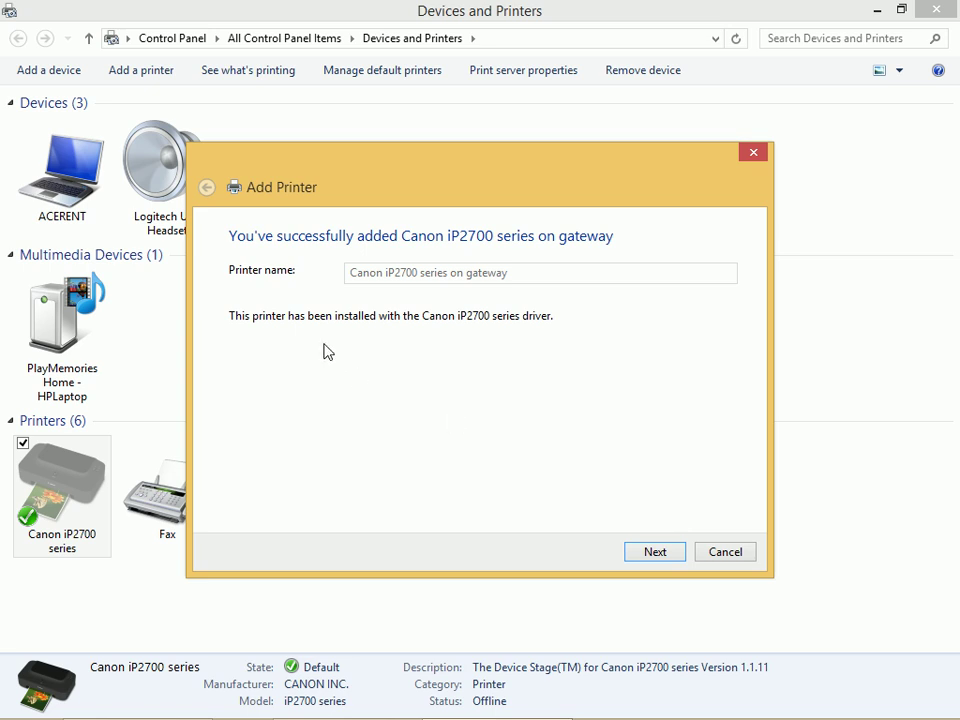
- Advance past the success message and keep Canon iP2700 on gateway as default printer
left_click(655, 551)
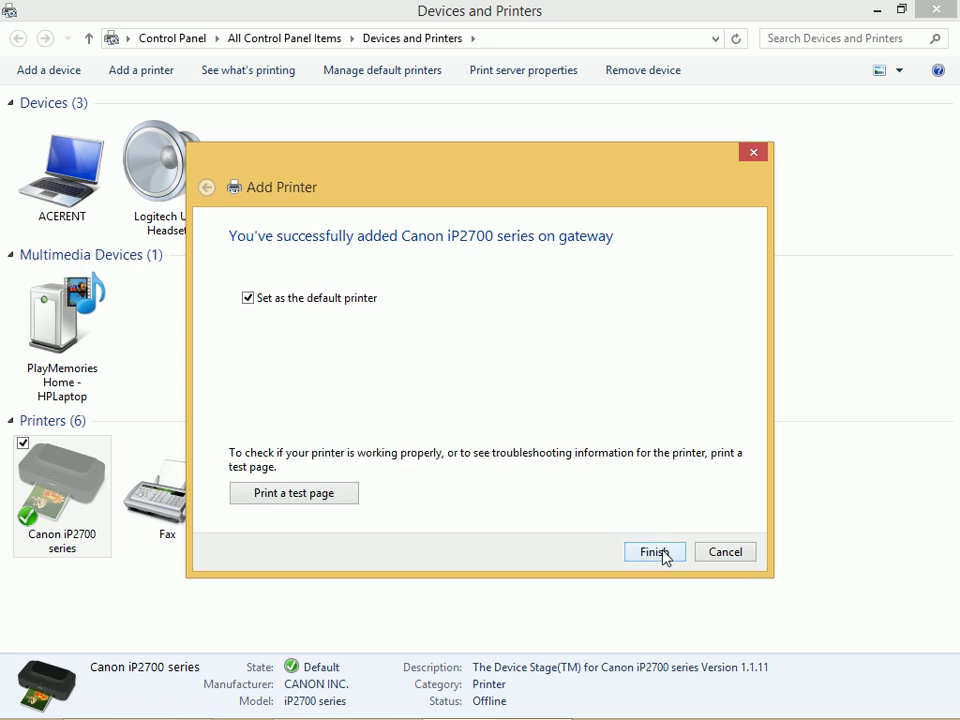
left_click(654, 551)
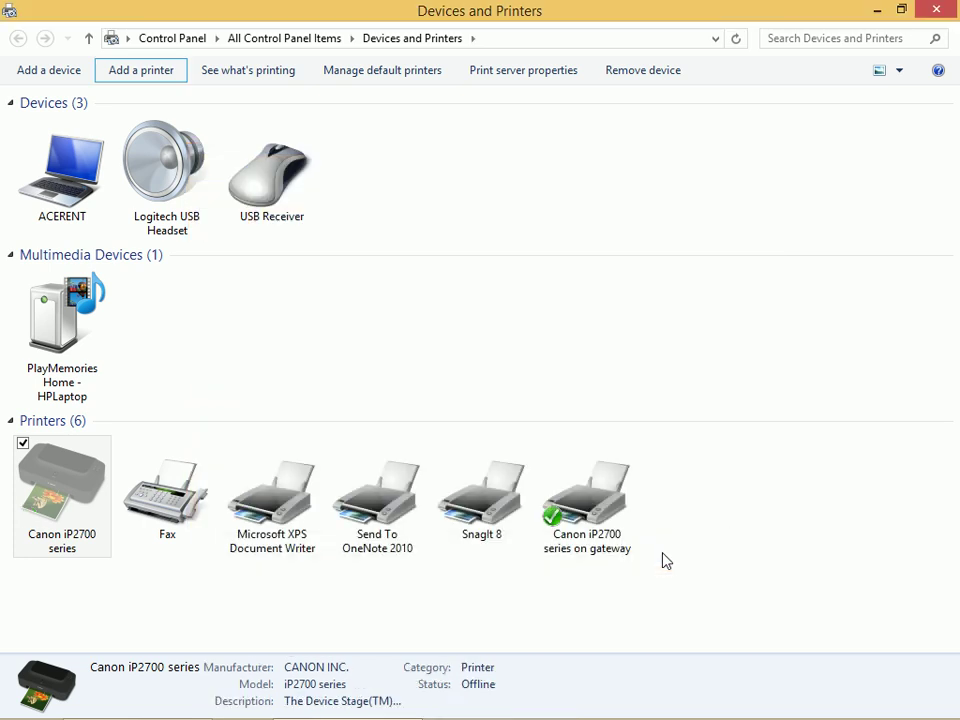
mouse_move(601, 579)
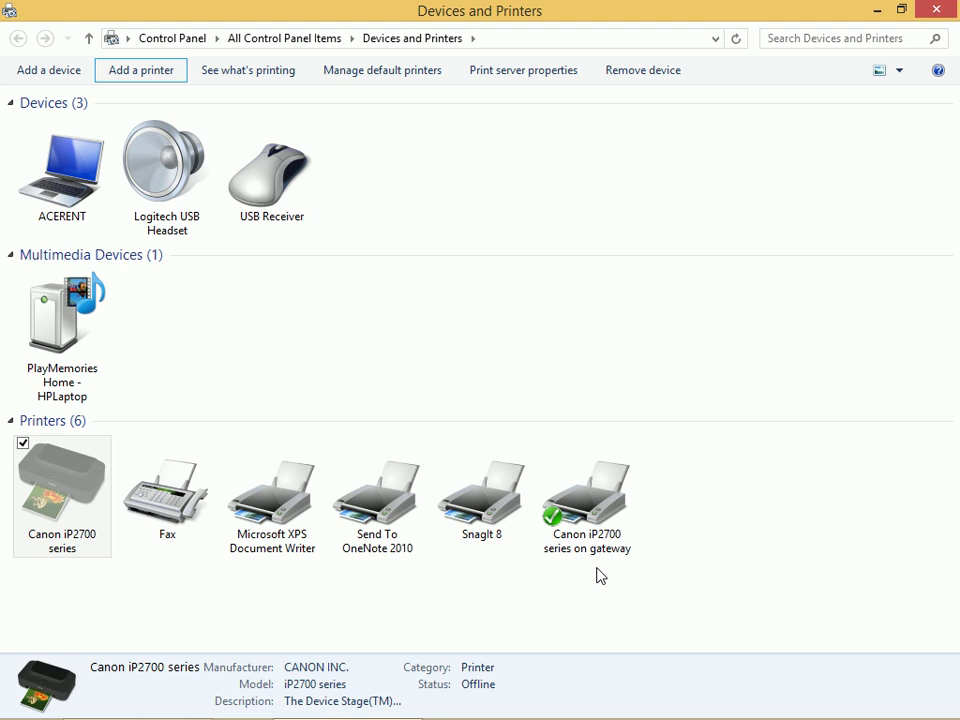
- Select the new 'Canon iP2700 series on gateway' printer icon
left_click(587, 495)
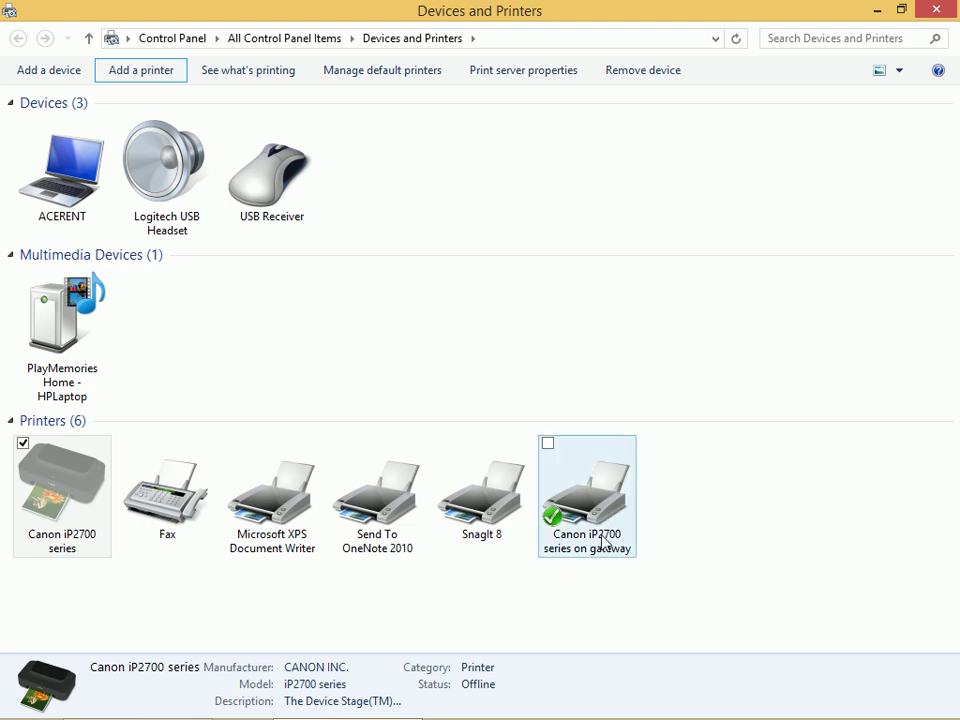
right_click(587, 495)
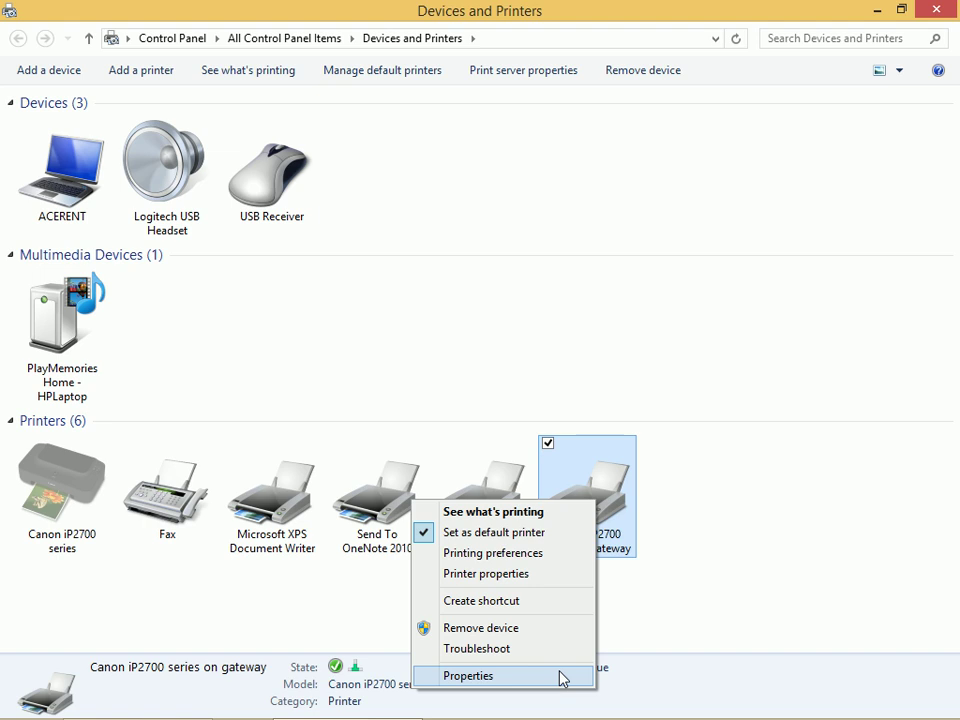
left_click(468, 676)
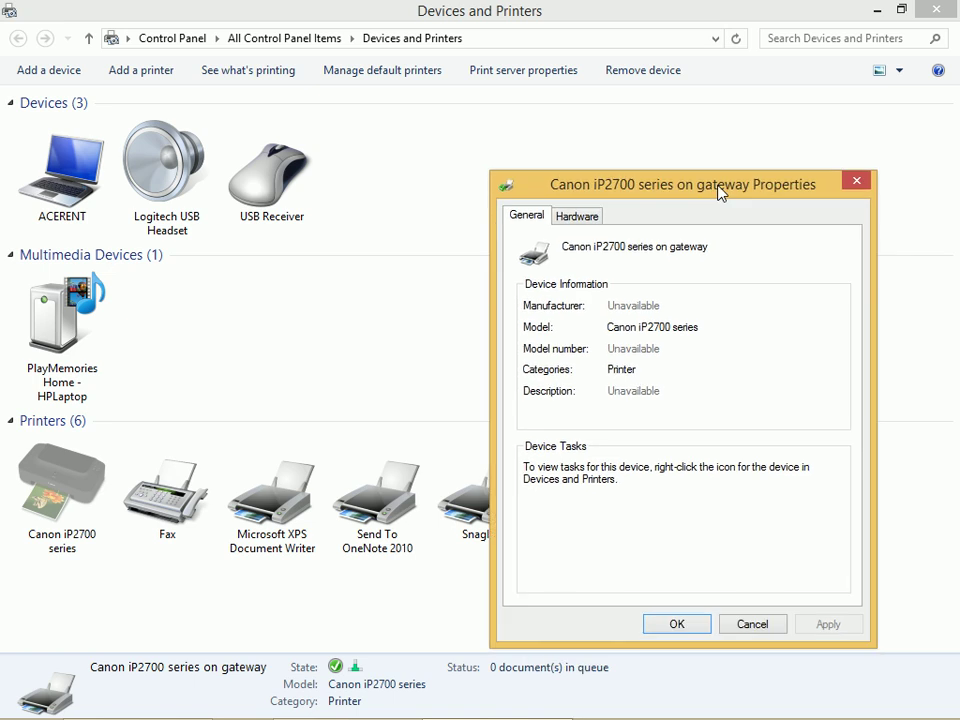
mouse_move(752, 623)
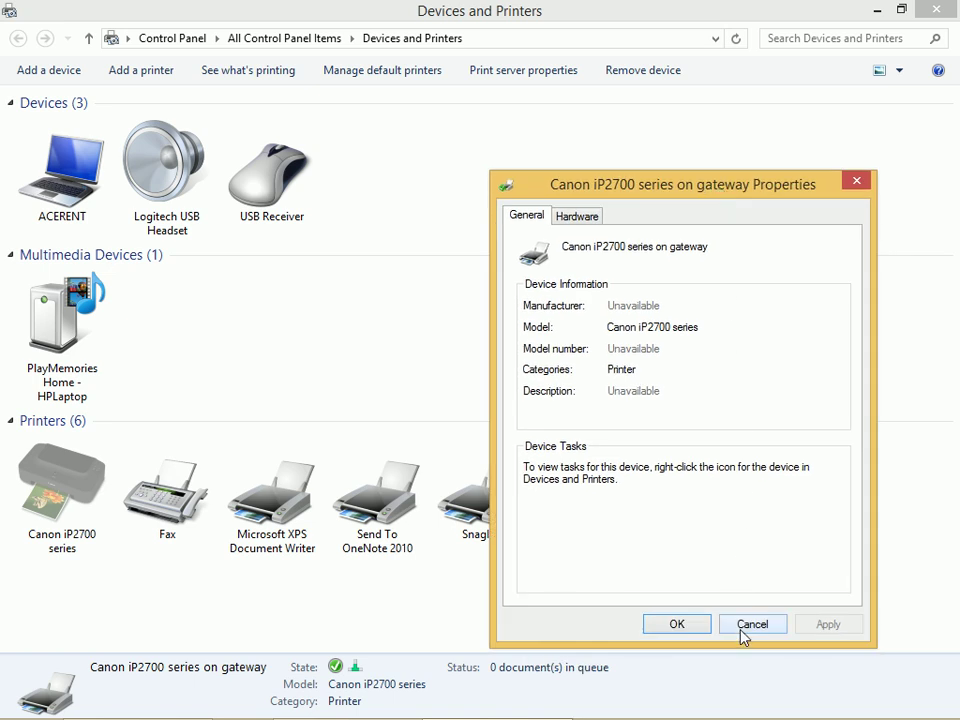
left_click(752, 623)
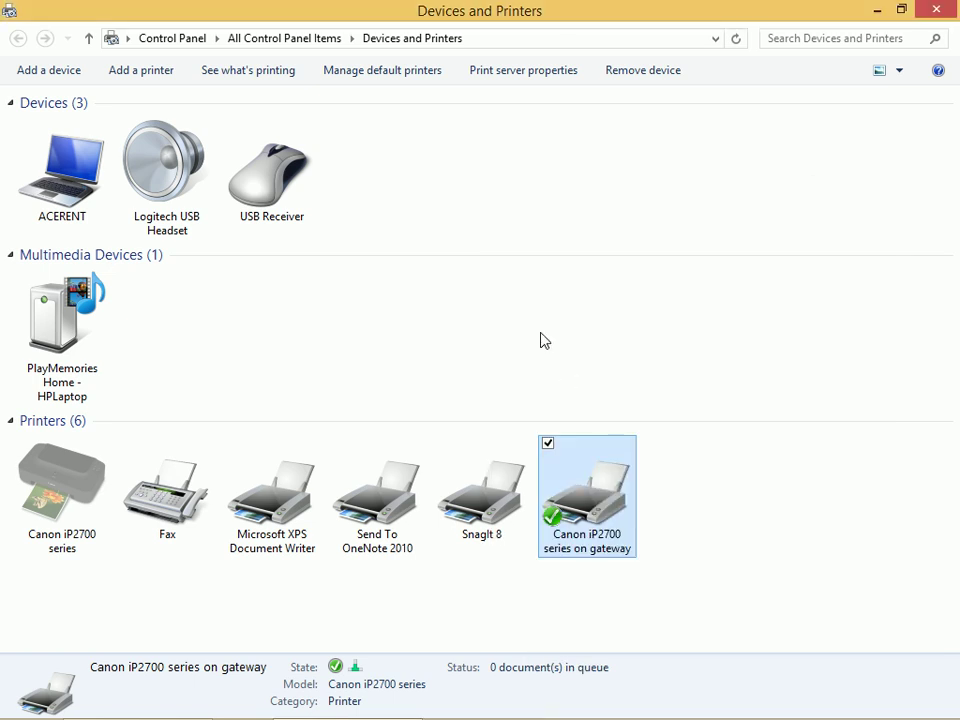